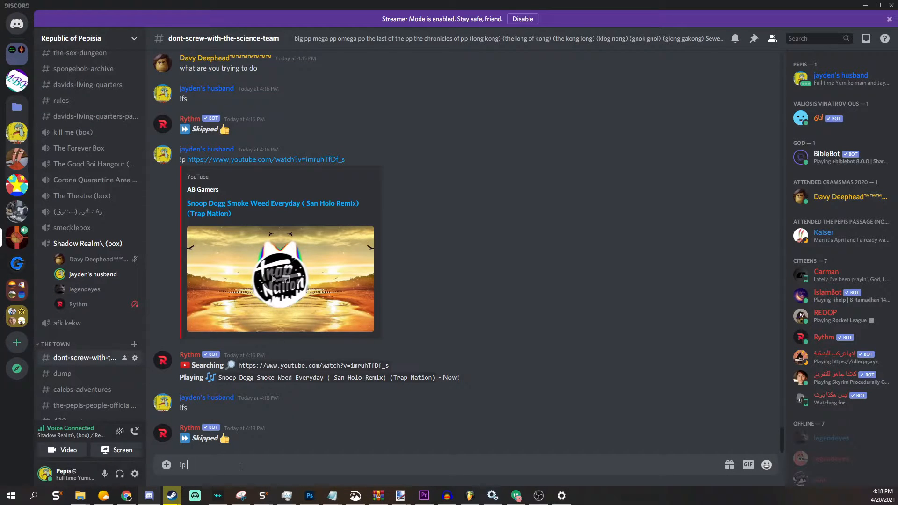
- Queue the Snoop Dogg San Holo Remix YouTube link with !p for Rythm
type("https://www.youtube.com/watch?v=imruhTfDf_s")
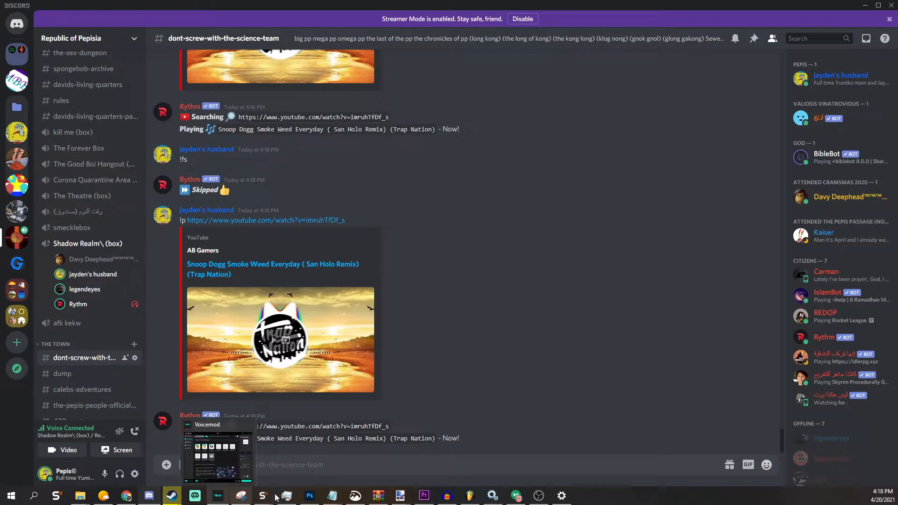
mouse_move(276, 496)
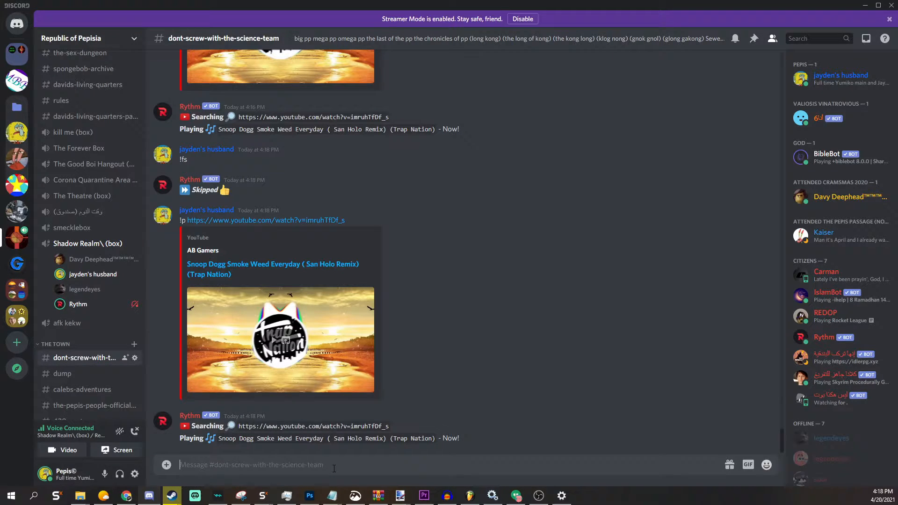
mouse_move(426, 463)
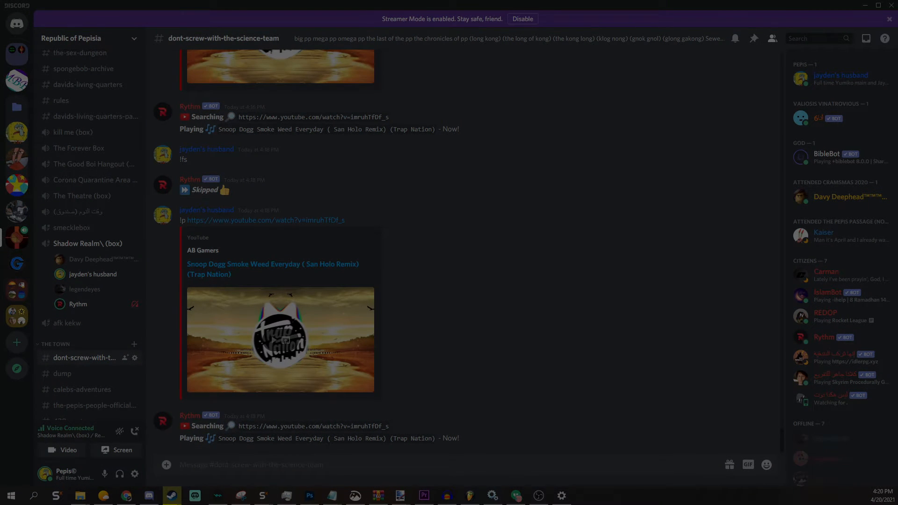
- Switch to the #420-captures channel to see its 4:20 timestamp posts
scroll("down", 3)
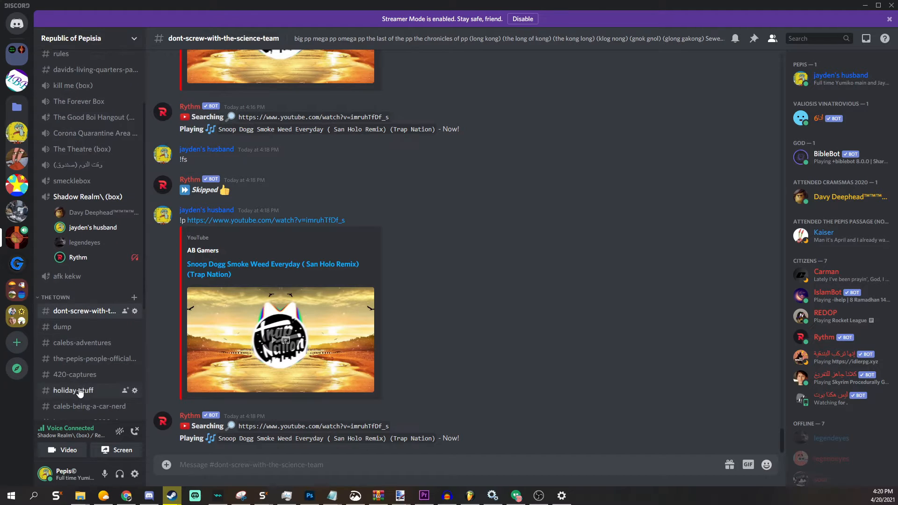
left_click(79, 374)
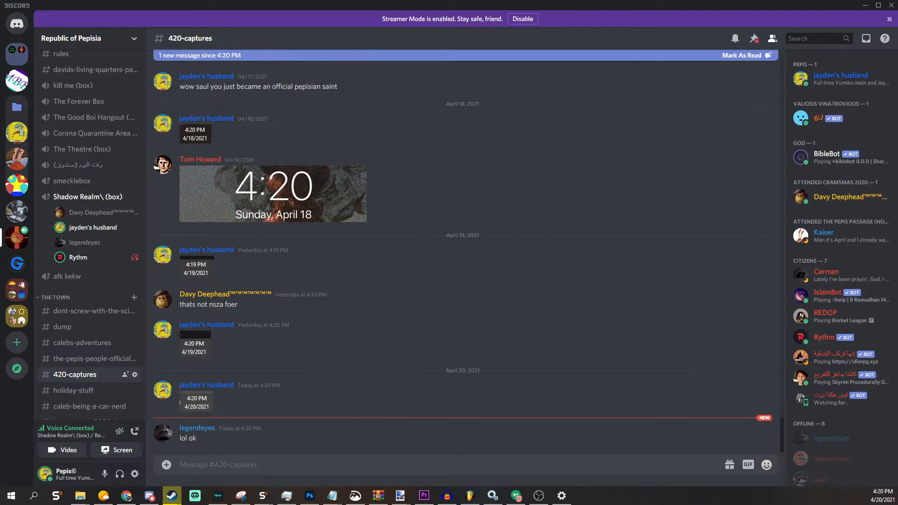
- Check the newest phone screenshot, then return to #dont-screw-with-the-science-team
scroll("down", 3)
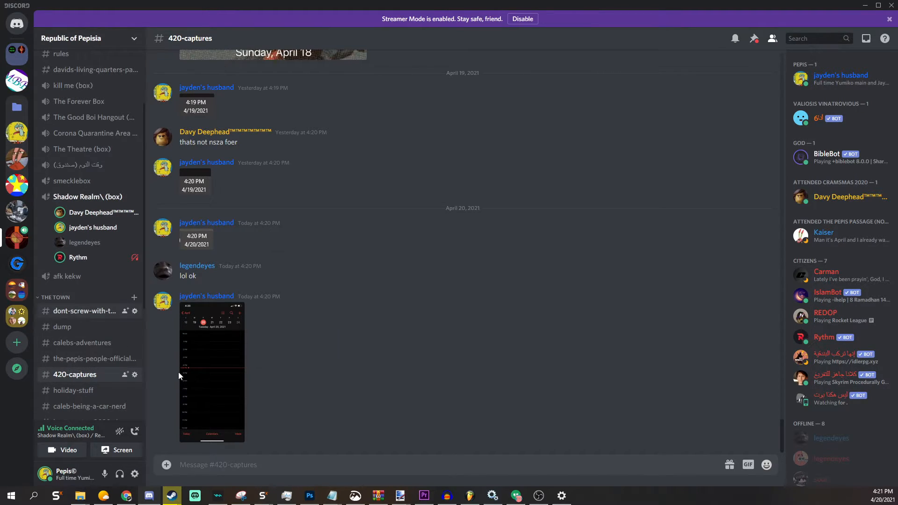
left_click(85, 311)
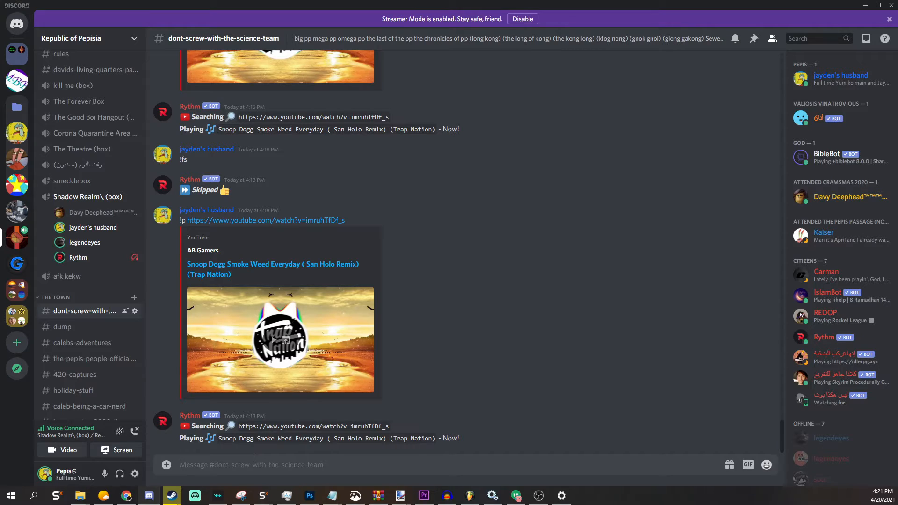